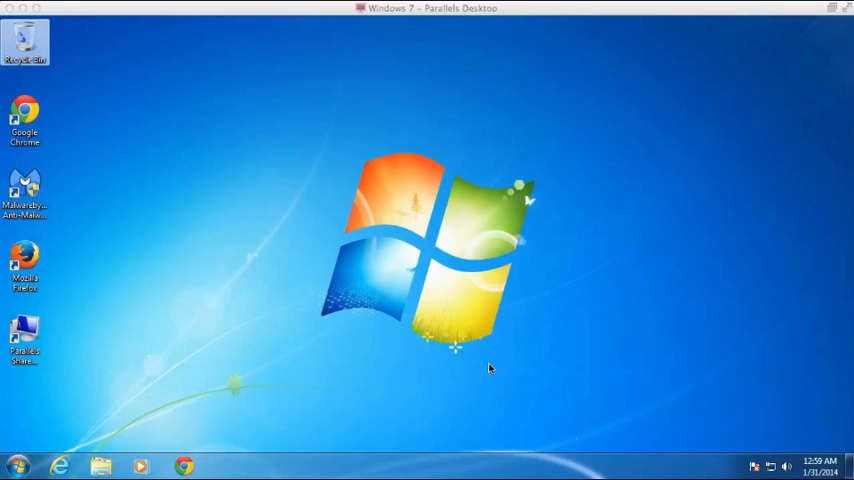
pyautogui.moveTo(420, 360)
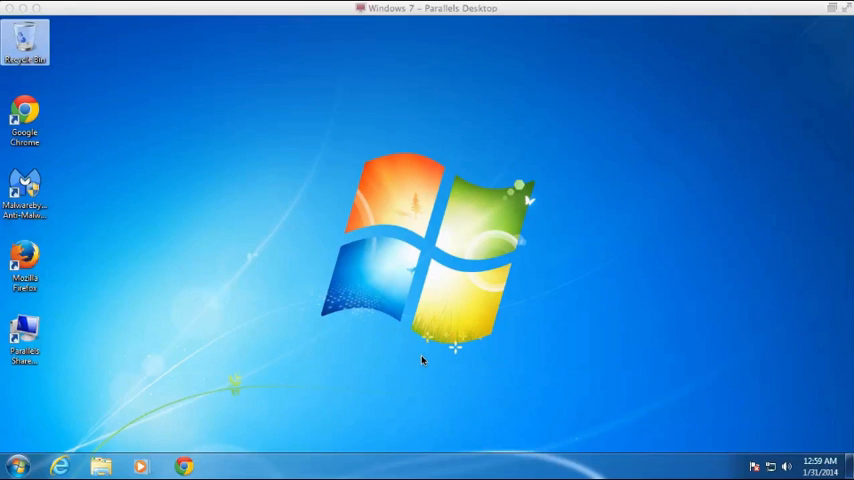
pyautogui.moveTo(80, 280)
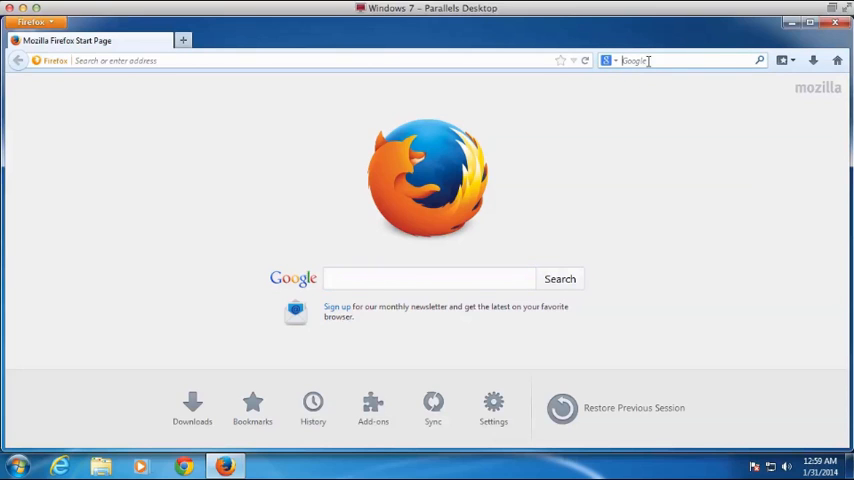
# Step: Search for putty and bring the PuTTY Download Page's Windows binaries list into view
pyautogui.write('putty')
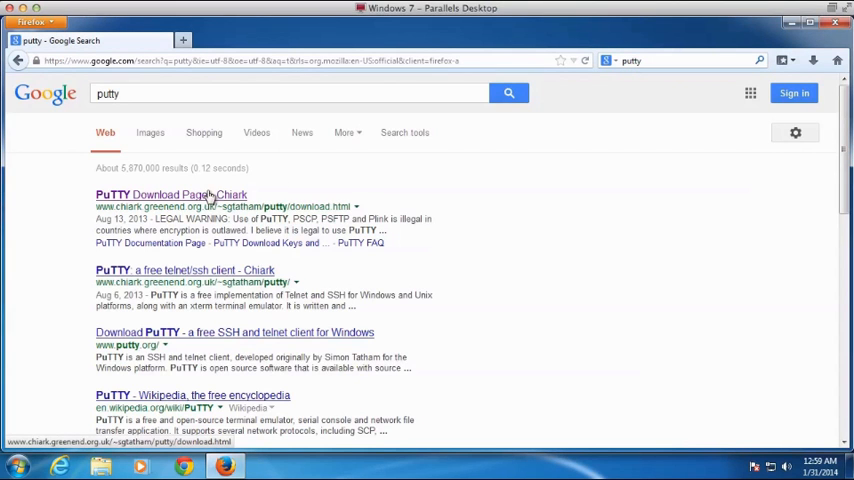
pyautogui.click(170, 194)
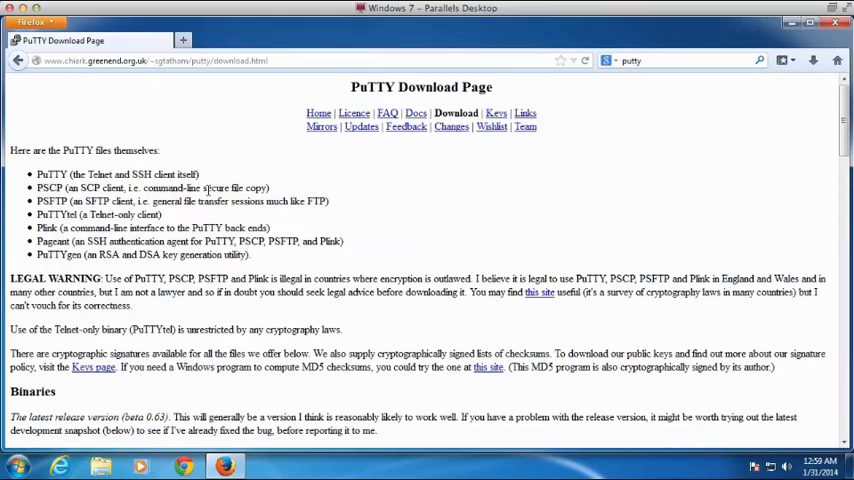
pyautogui.scroll(-3)
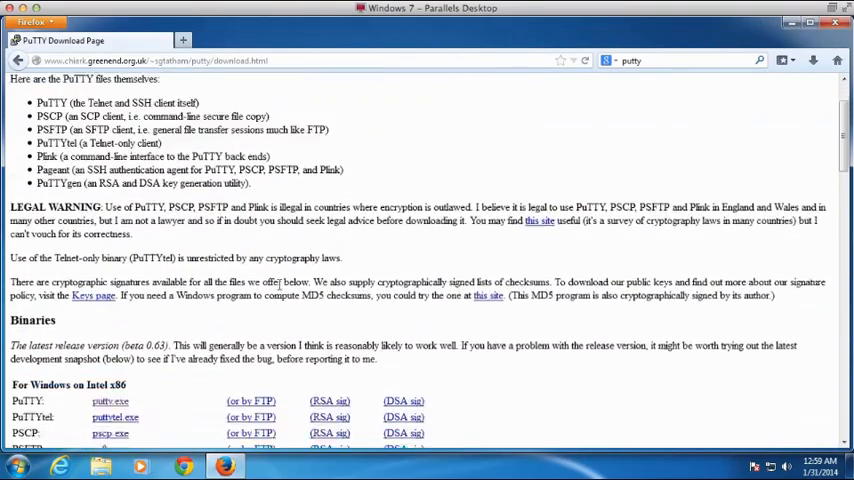
pyautogui.scroll(-3)
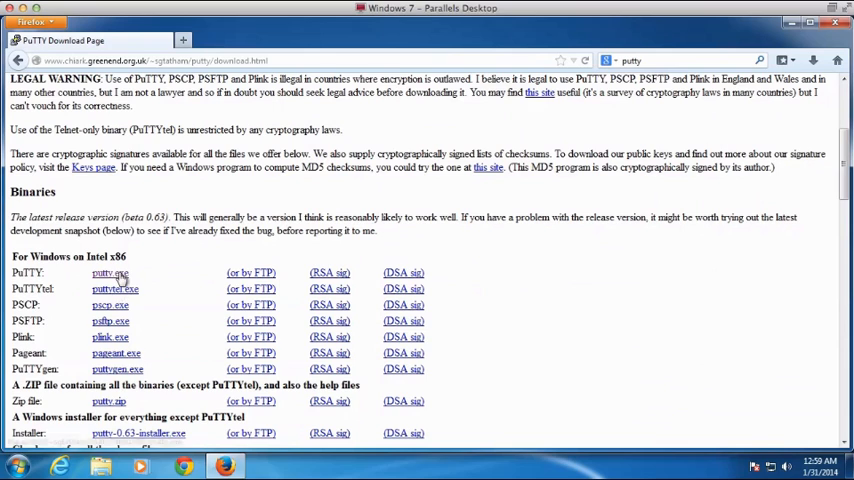
pyautogui.moveTo(108, 272)
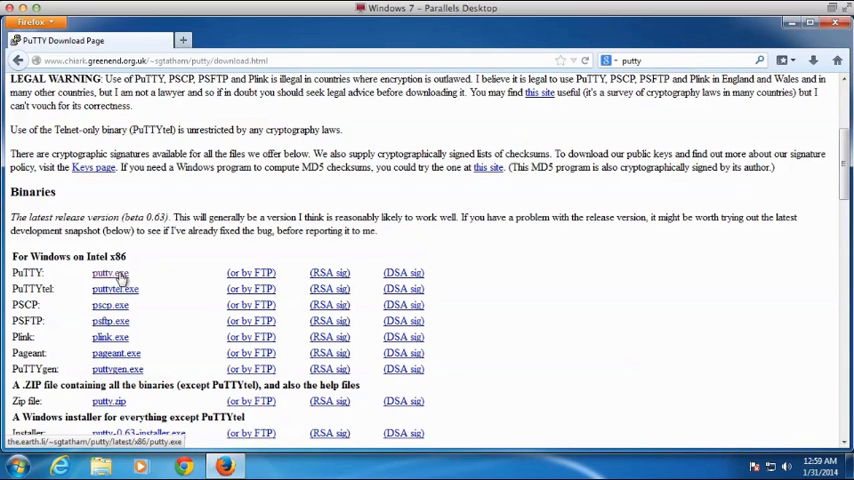
# Step: Download putty.exe, save it, and run it past the security warning
pyautogui.click(108, 272)
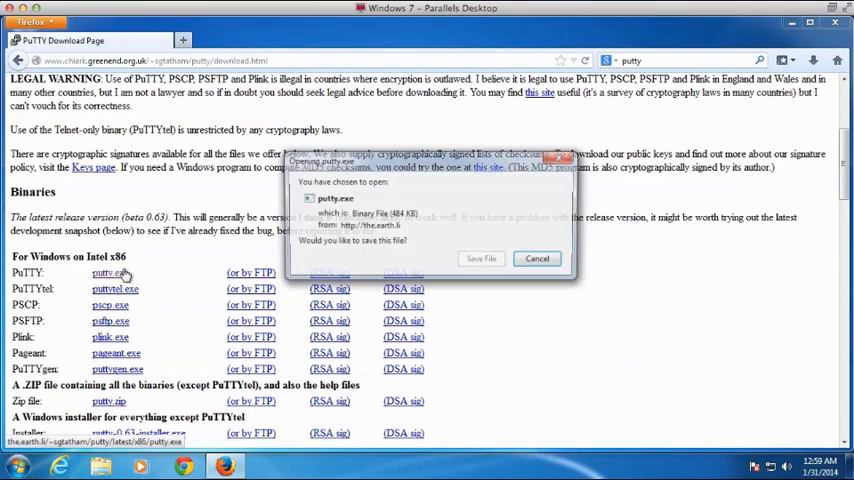
pyautogui.click(480, 258)
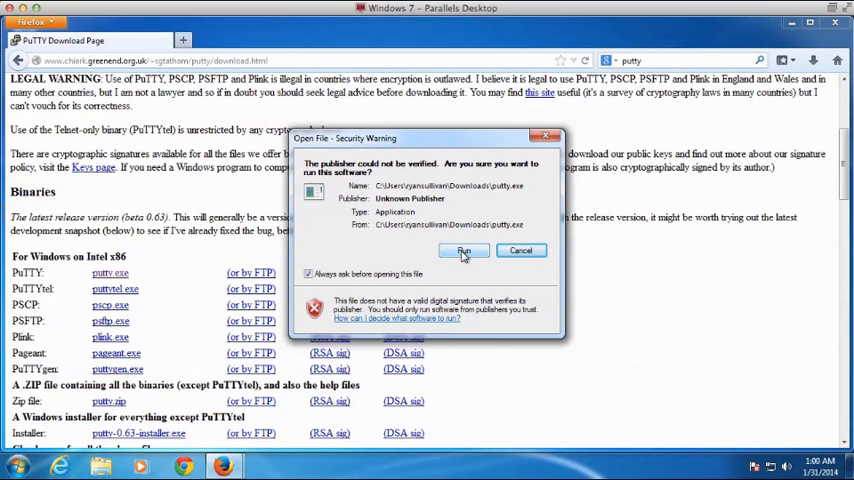
pyautogui.click(464, 252)
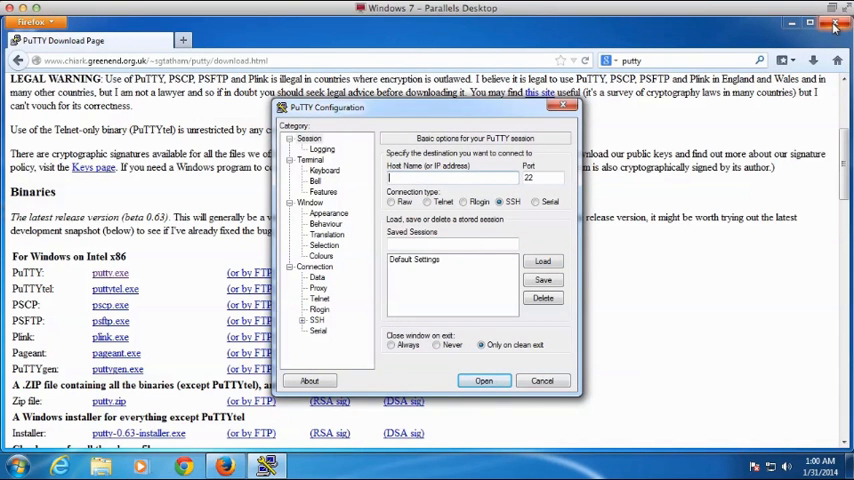
# Step: Close Firefox and show the Session > Logging page in PuTTY Configuration
pyautogui.click(836, 24)
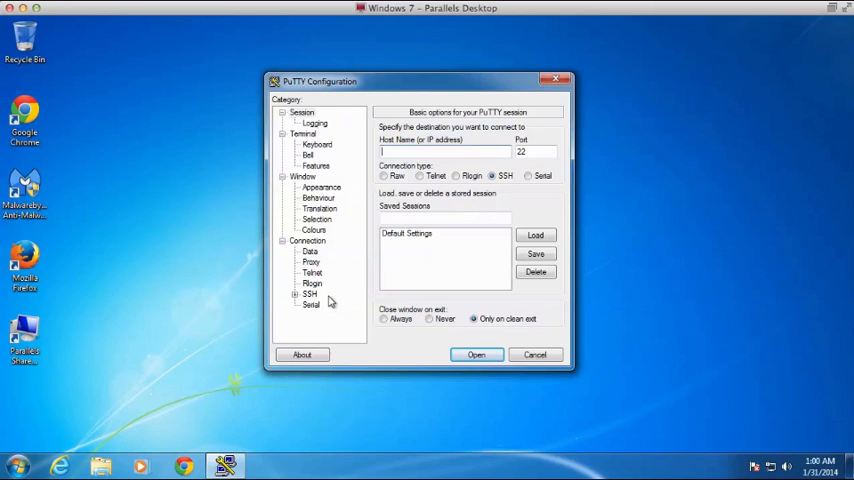
pyautogui.moveTo(318, 126)
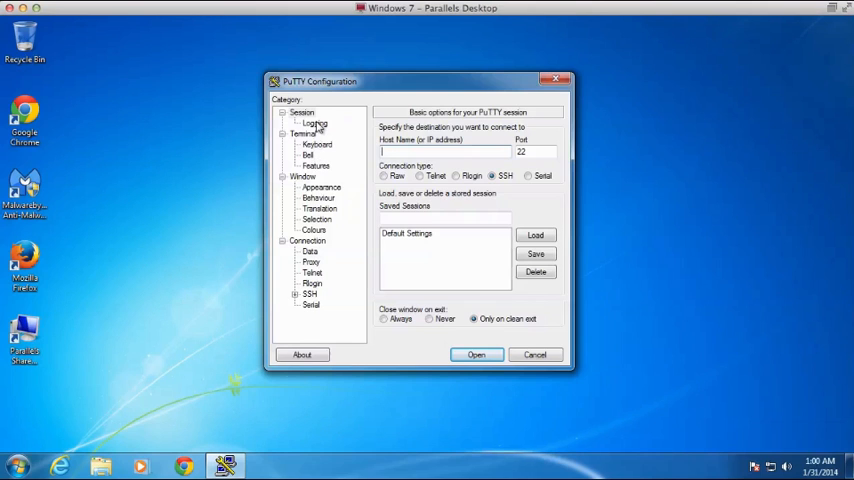
pyautogui.click(314, 122)
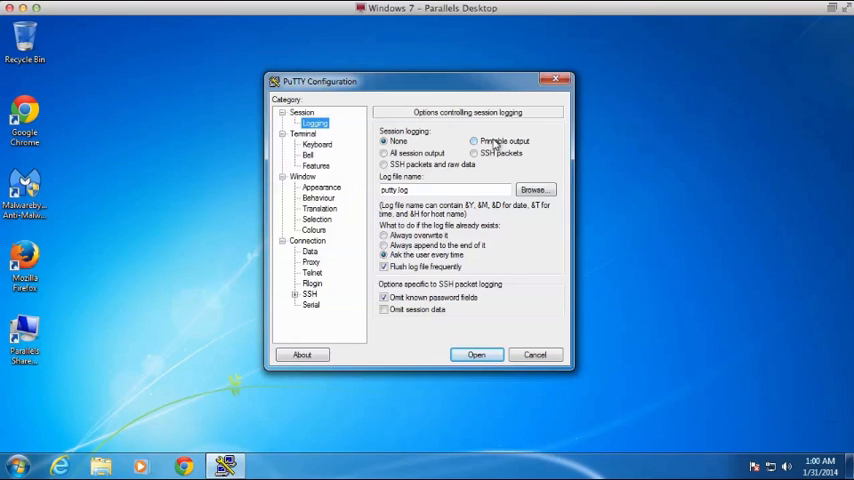
pyautogui.moveTo(428, 144)
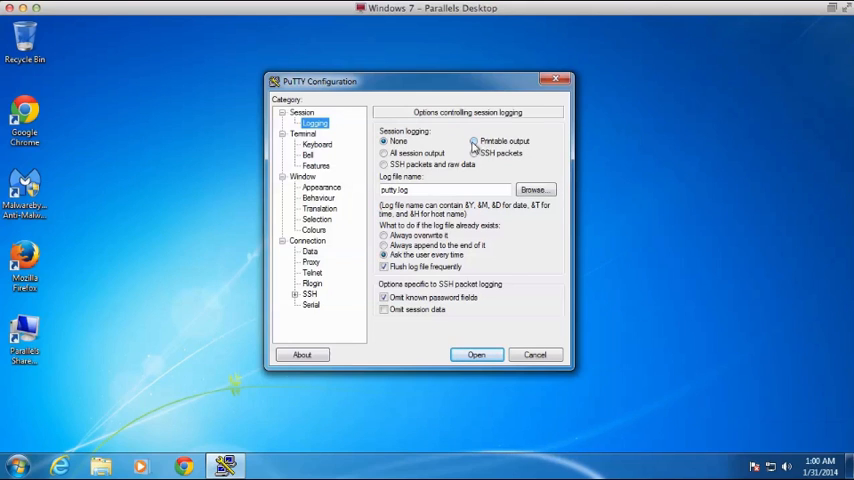
# Step: Log printable output to a file named putty in the Documents putty folder
pyautogui.click(474, 140)
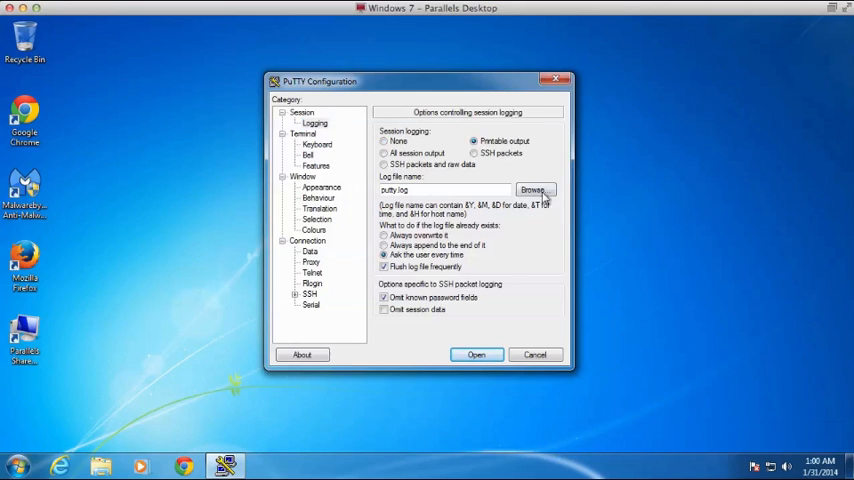
pyautogui.click(536, 190)
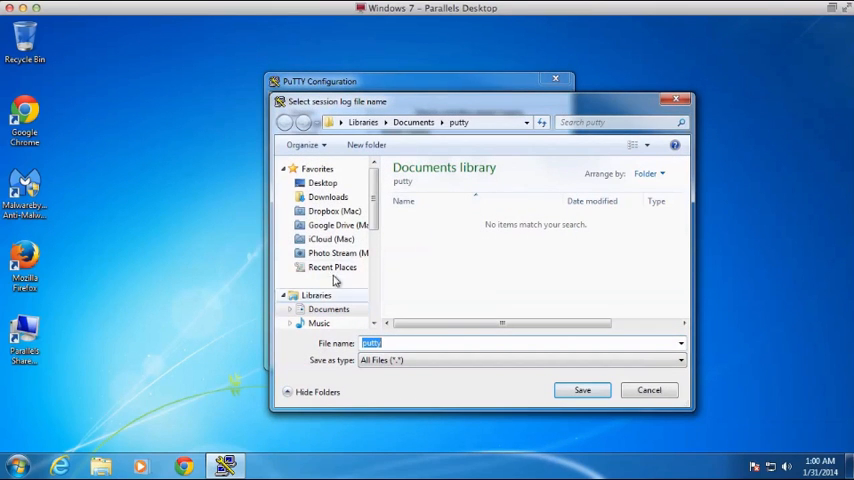
pyautogui.click(328, 308)
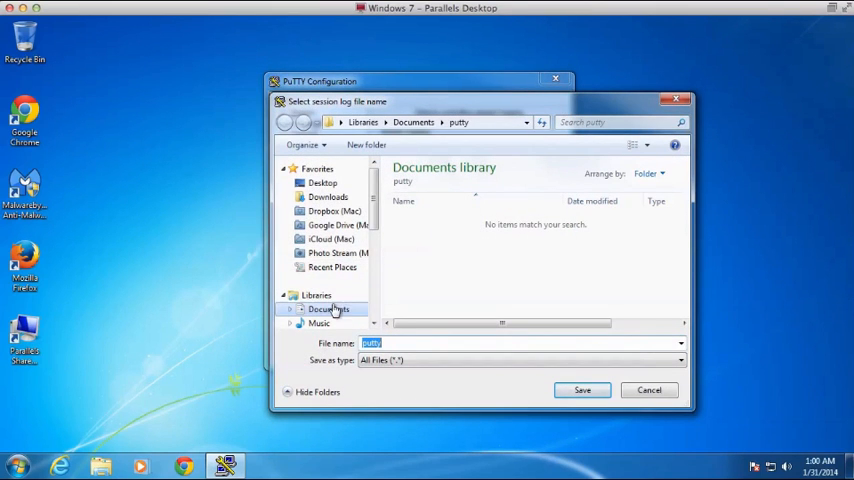
pyautogui.click(328, 308)
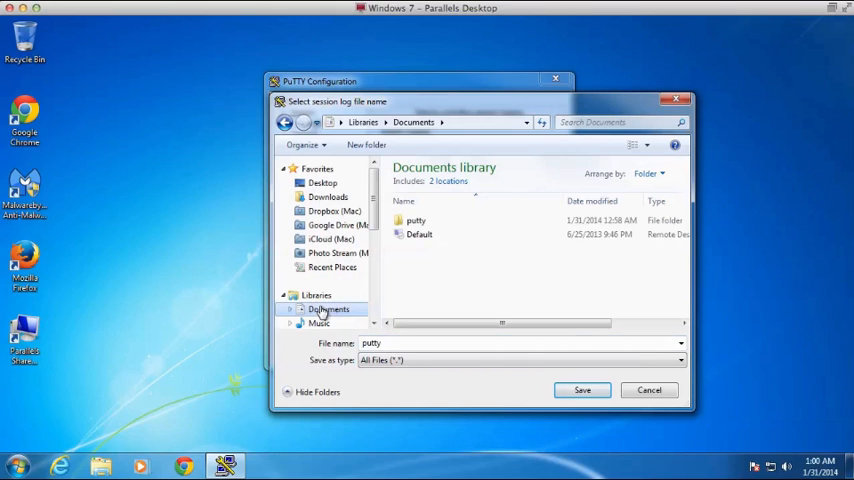
pyautogui.moveTo(412, 220)
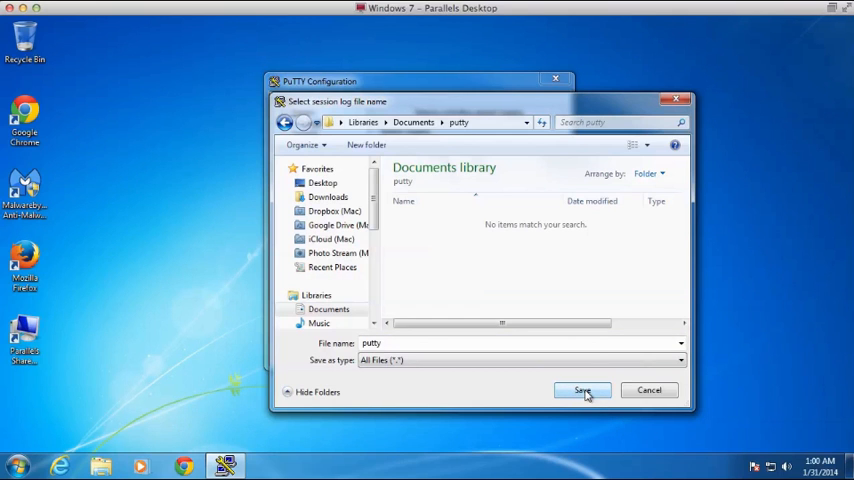
pyautogui.click(584, 390)
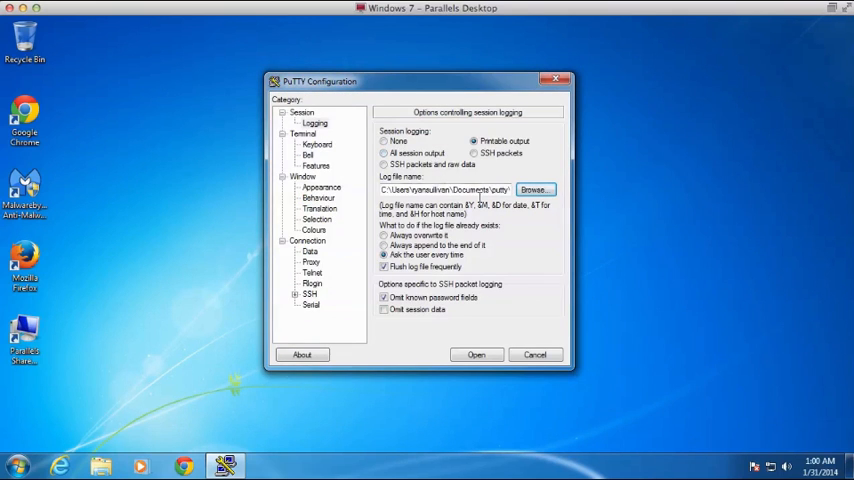
# Step: Paste the server address as Host Name and start the SSH connection
pyautogui.click(300, 112)
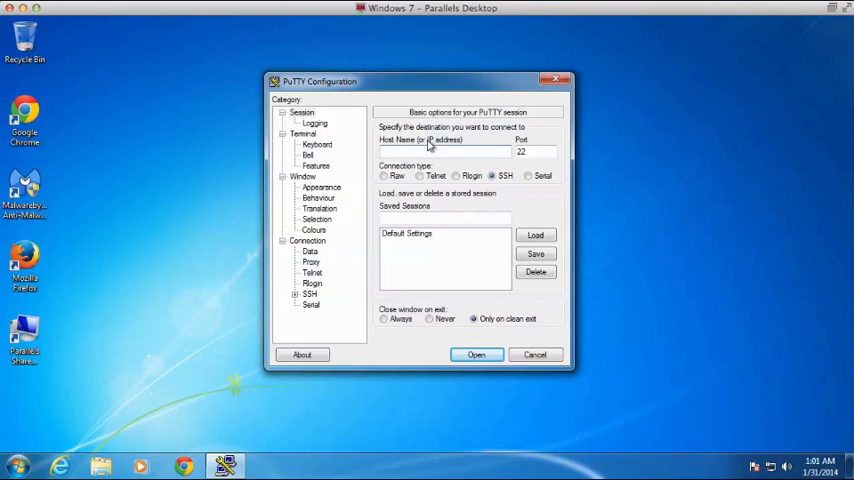
pyautogui.rightClick(450, 144)
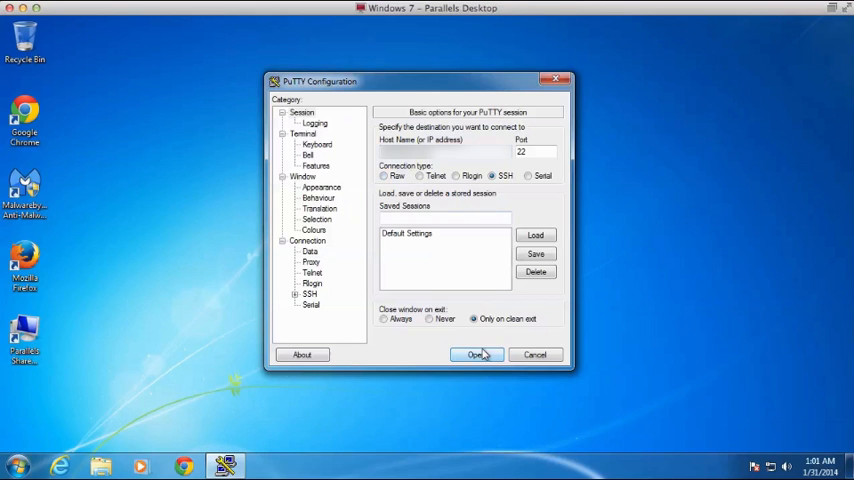
pyautogui.click(476, 354)
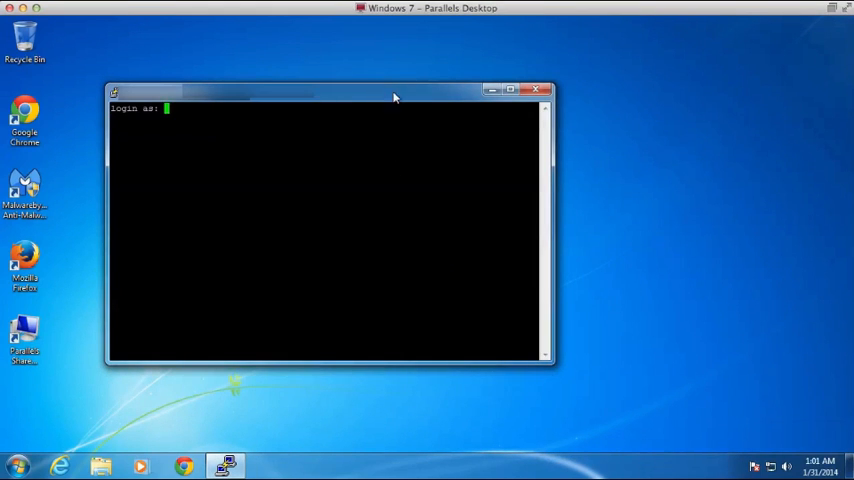
# Step: Centre the terminal window and log in as root with the password
pyautogui.moveTo(392, 96); pyautogui.dragTo(454, 96)
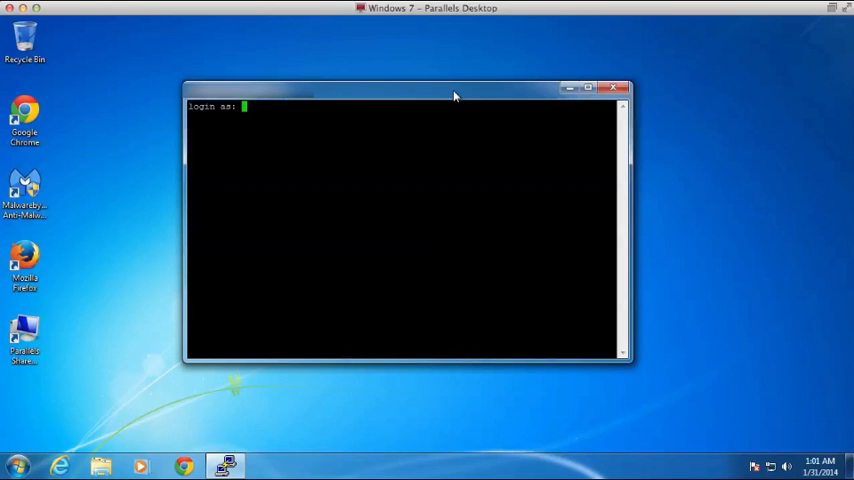
pyautogui.write('root')
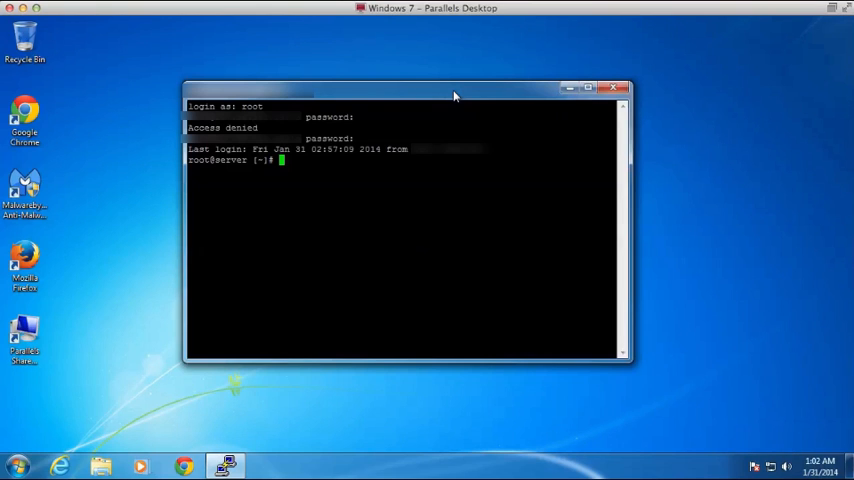
# Step: Run ls to list the home directory, then exit to close the session
pyautogui.write('ls')
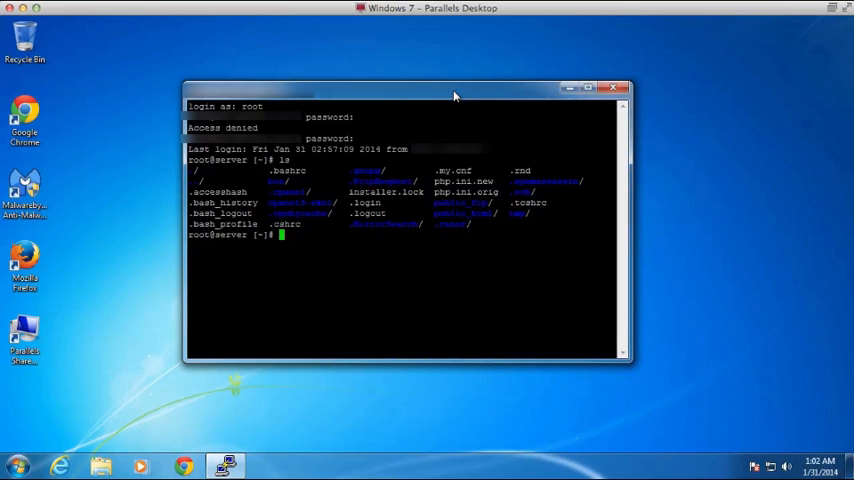
pyautogui.write('exit')
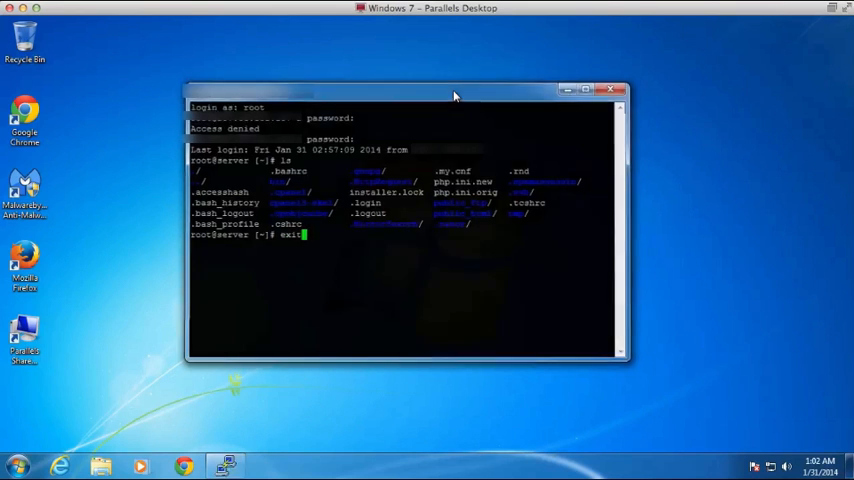
pyautogui.press('Return')
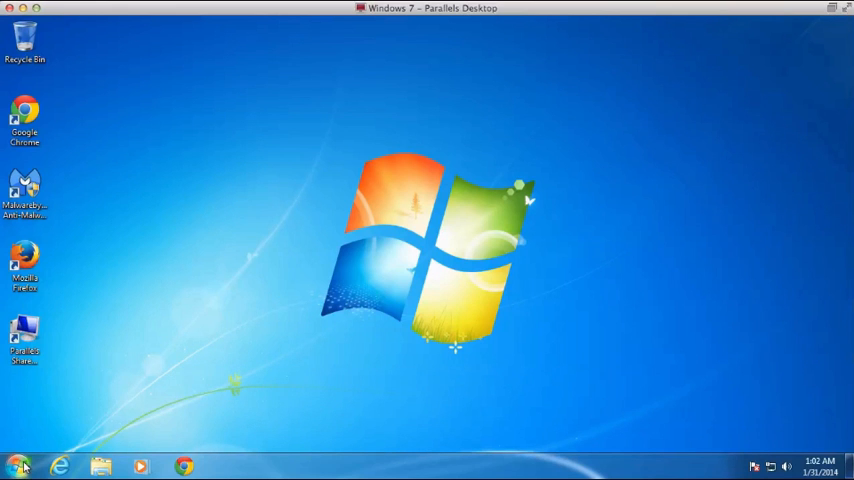
# Step: Open the putty log text document from Documents > putty in Notepad
pyautogui.click(18, 466)
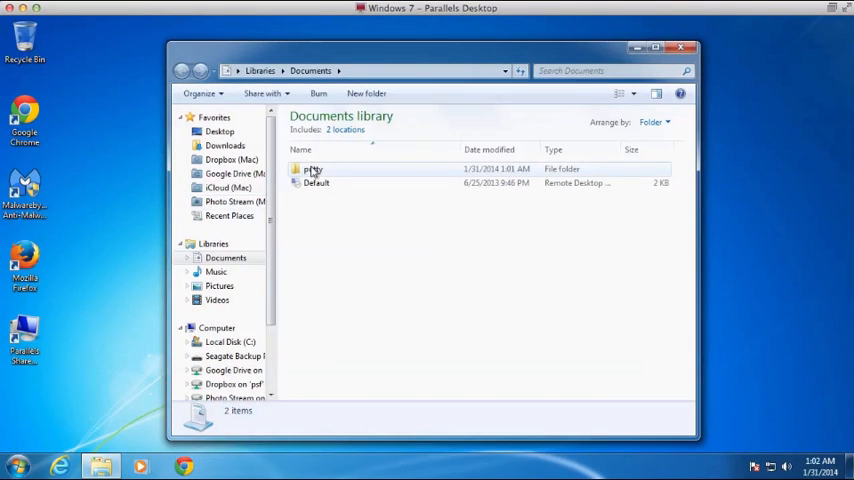
pyautogui.rightClick(312, 168)
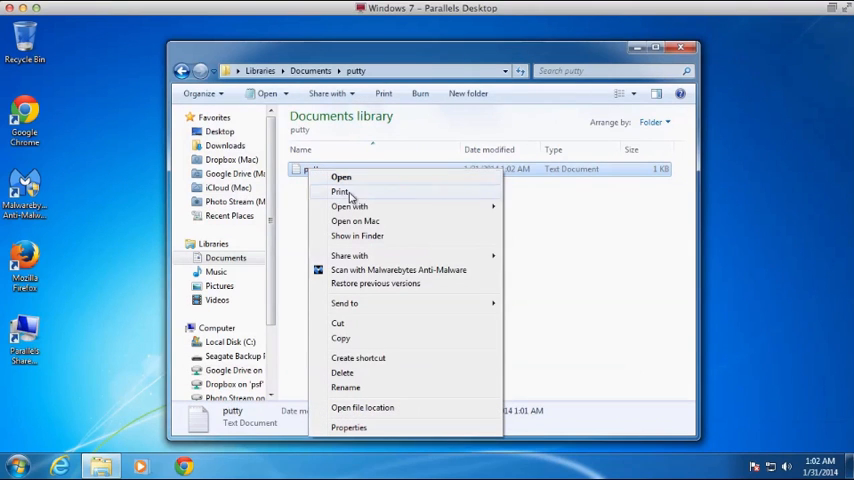
pyautogui.click(340, 176)
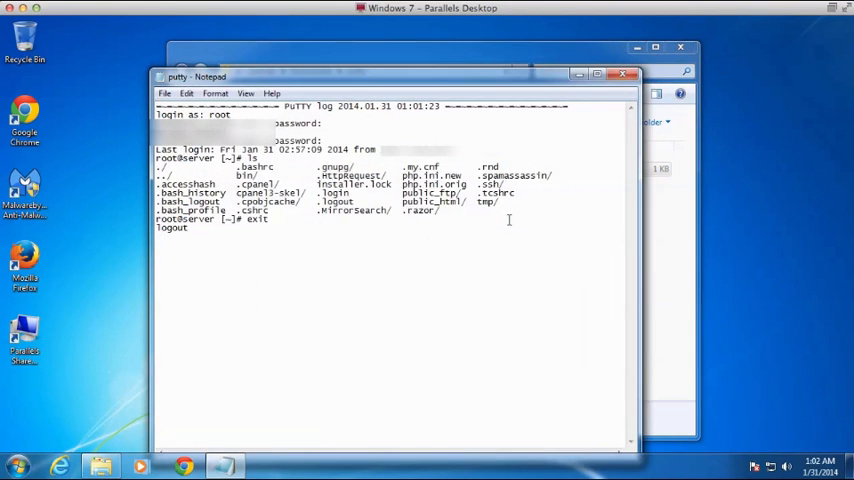